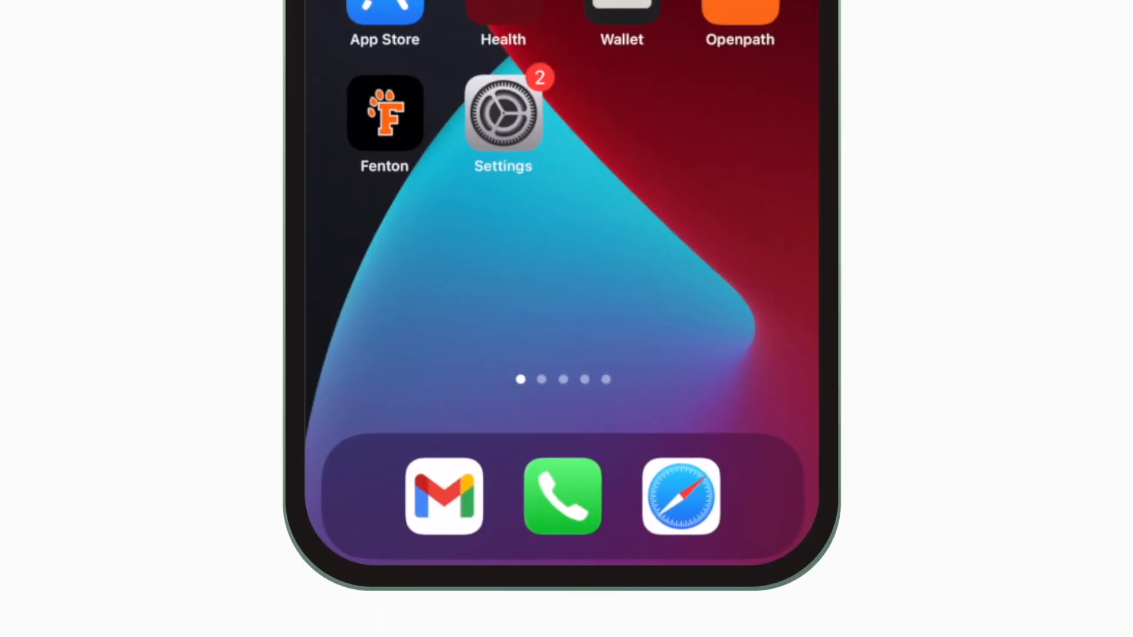
Step: Launch the Fenton school district app from the iPhone home screen to its Home page
left_click(385, 116)
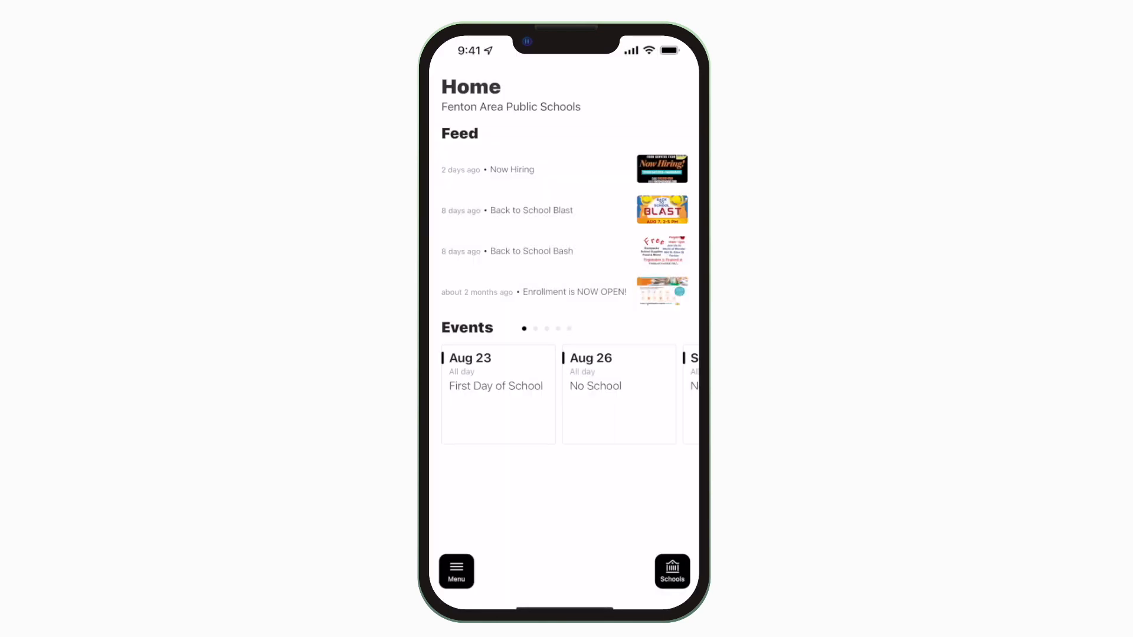
Step: Follow Fenton High School from the See All Schools list, confirm with Done and close back to Home
left_click(672, 570)
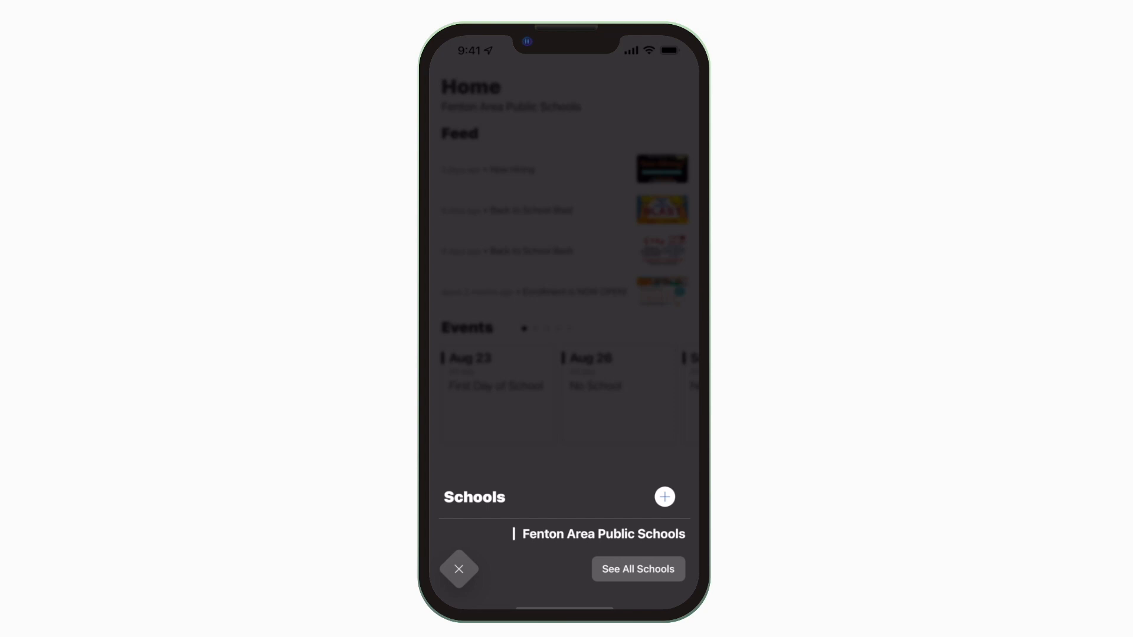
left_click(664, 496)
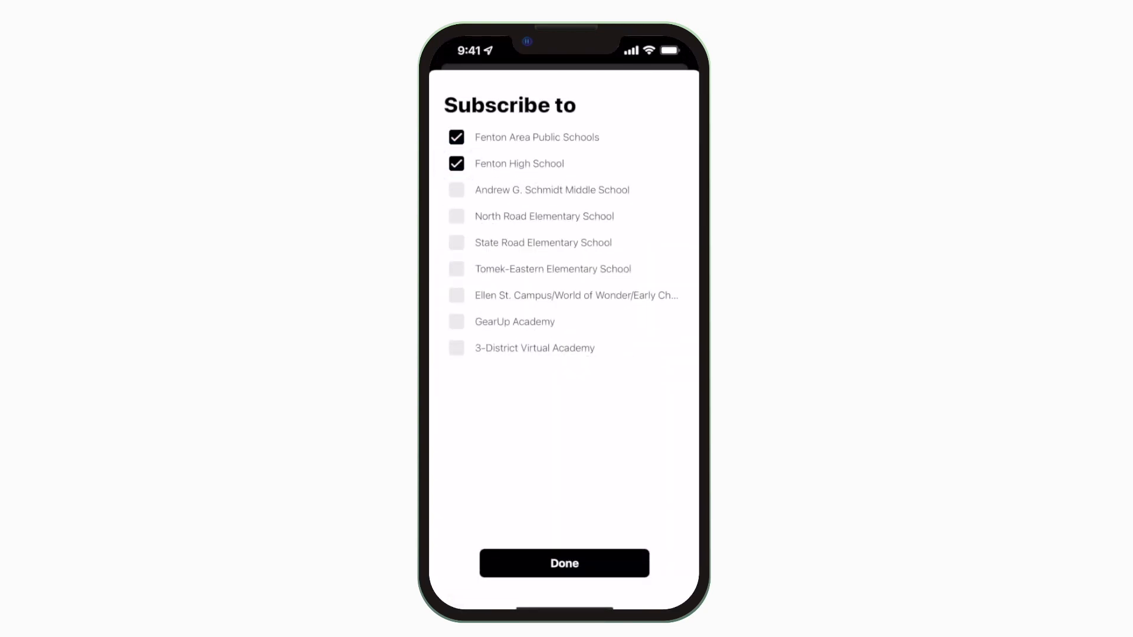
left_click(564, 563)
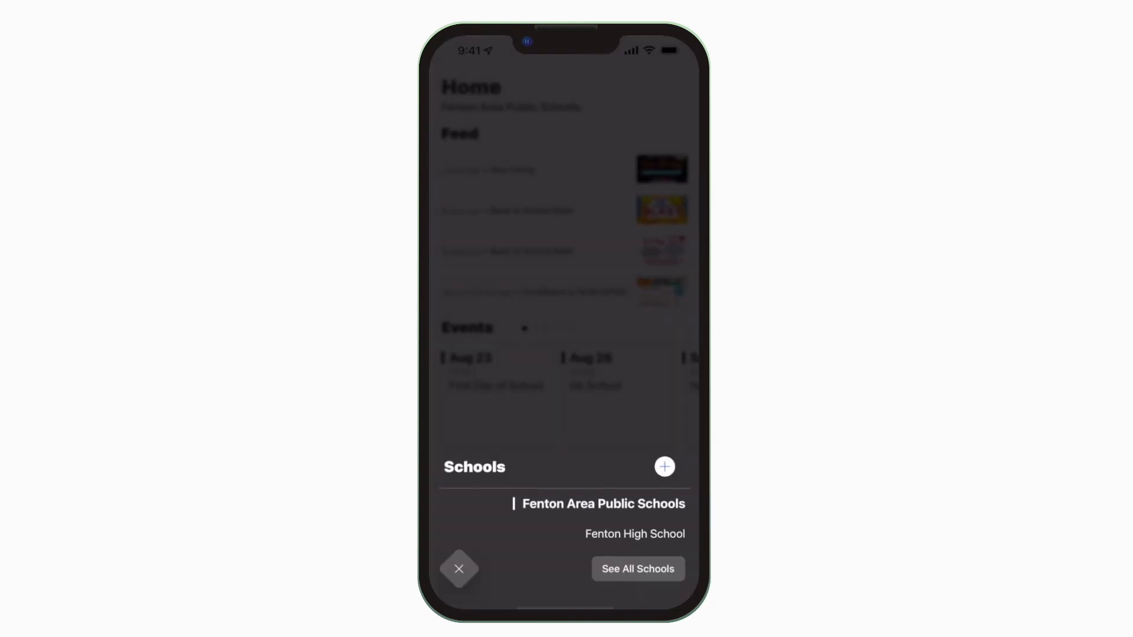
left_click(459, 568)
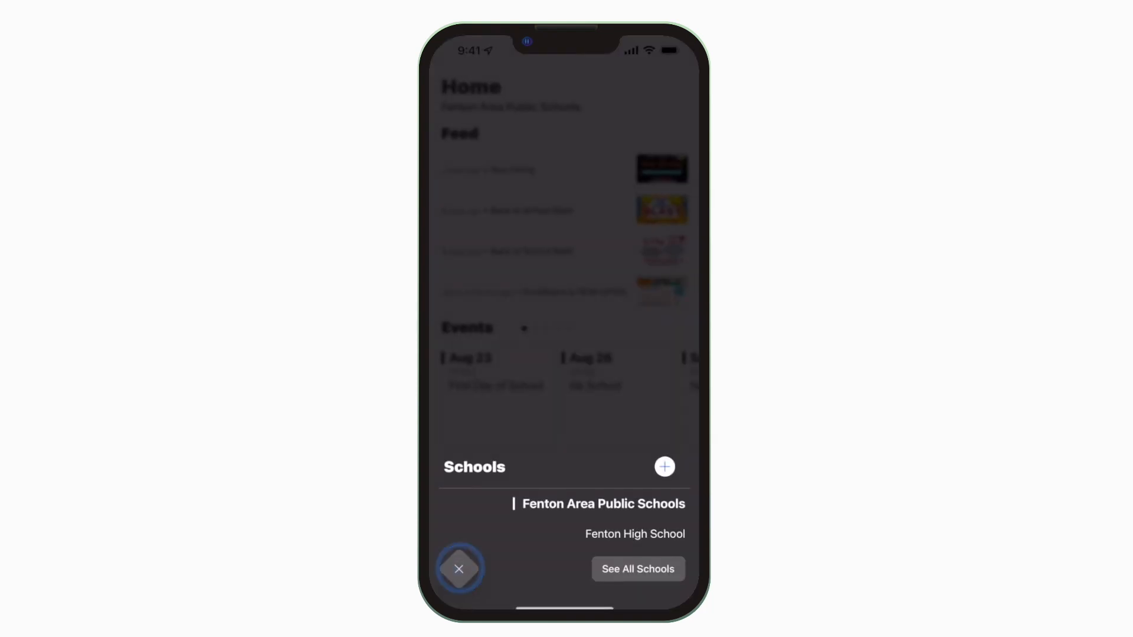
left_click(458, 569)
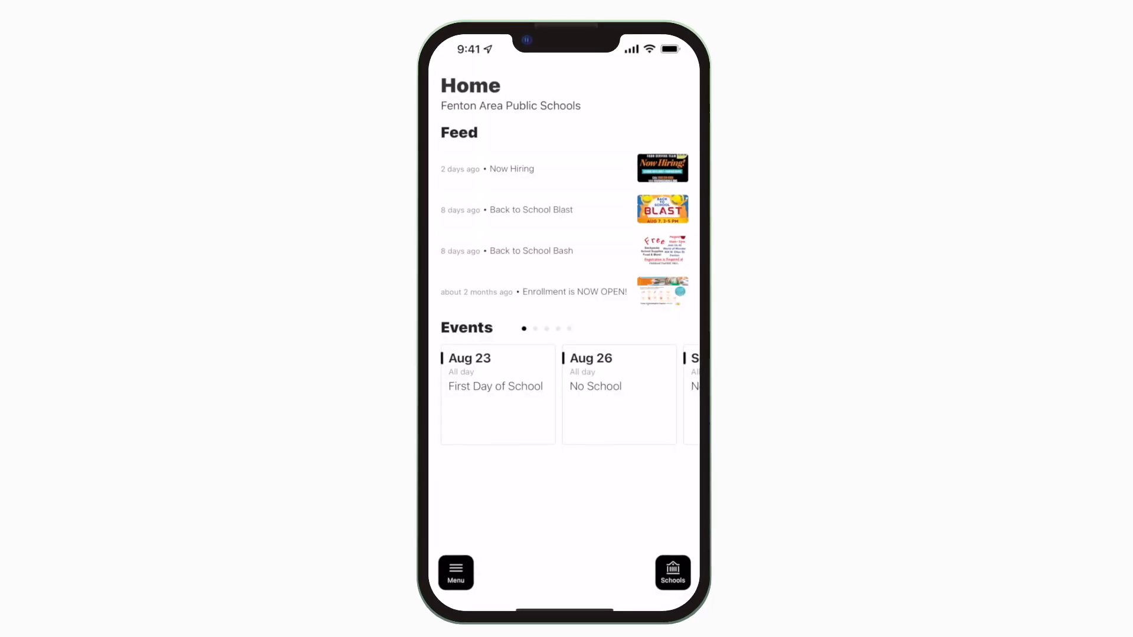
Step: Review Push Notifications under Menu > Settings, then expand the First Day of School event
left_click(455, 571)
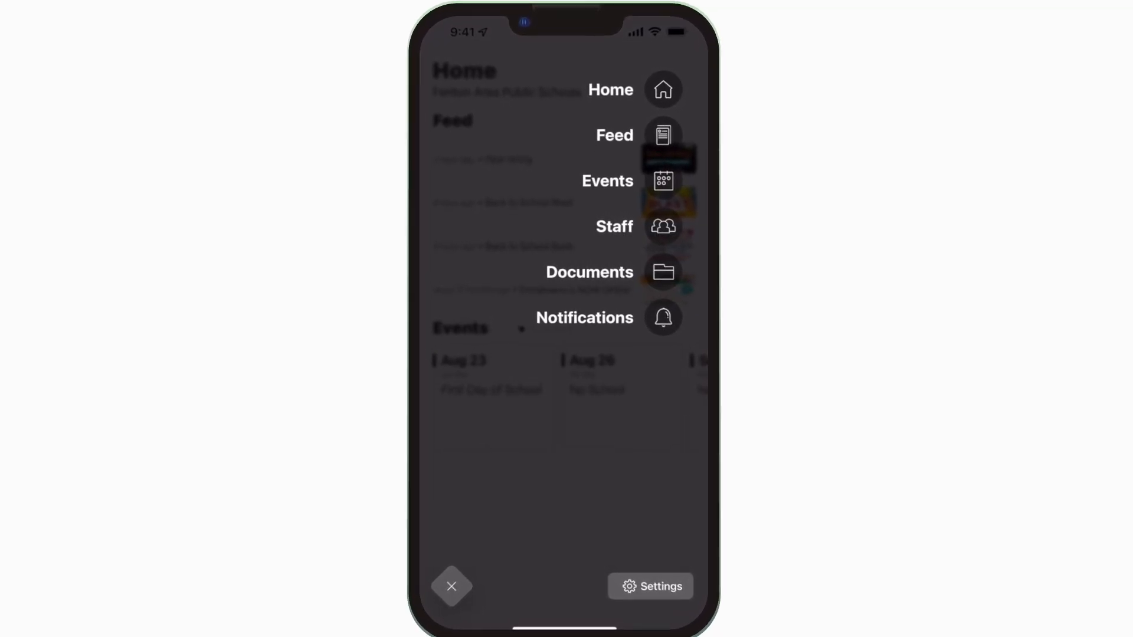
left_click(649, 586)
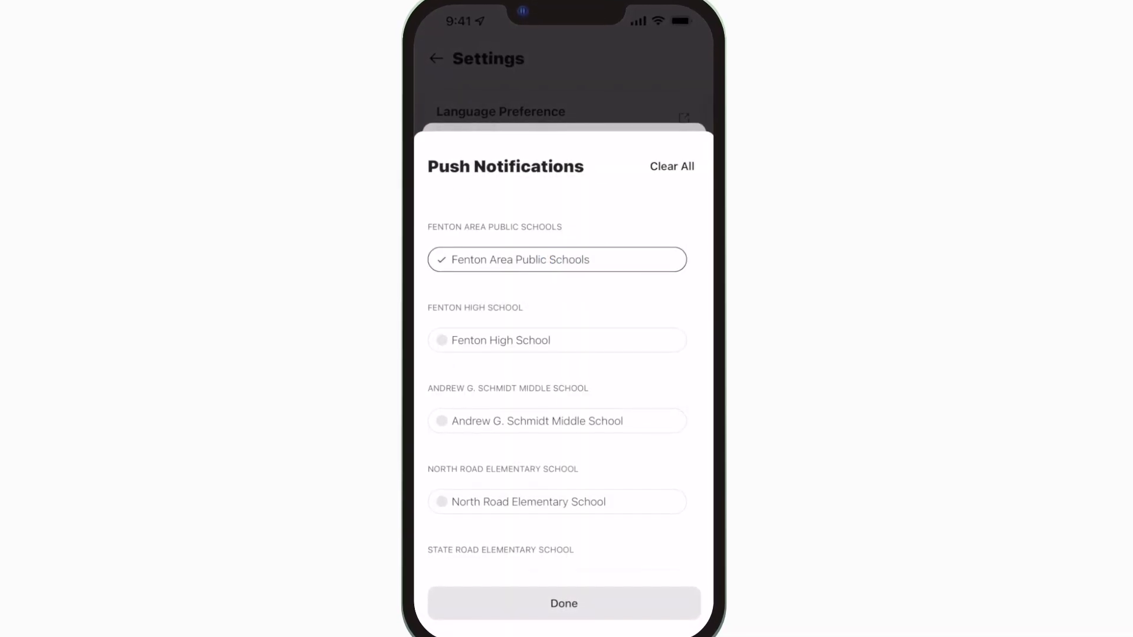
left_click(563, 602)
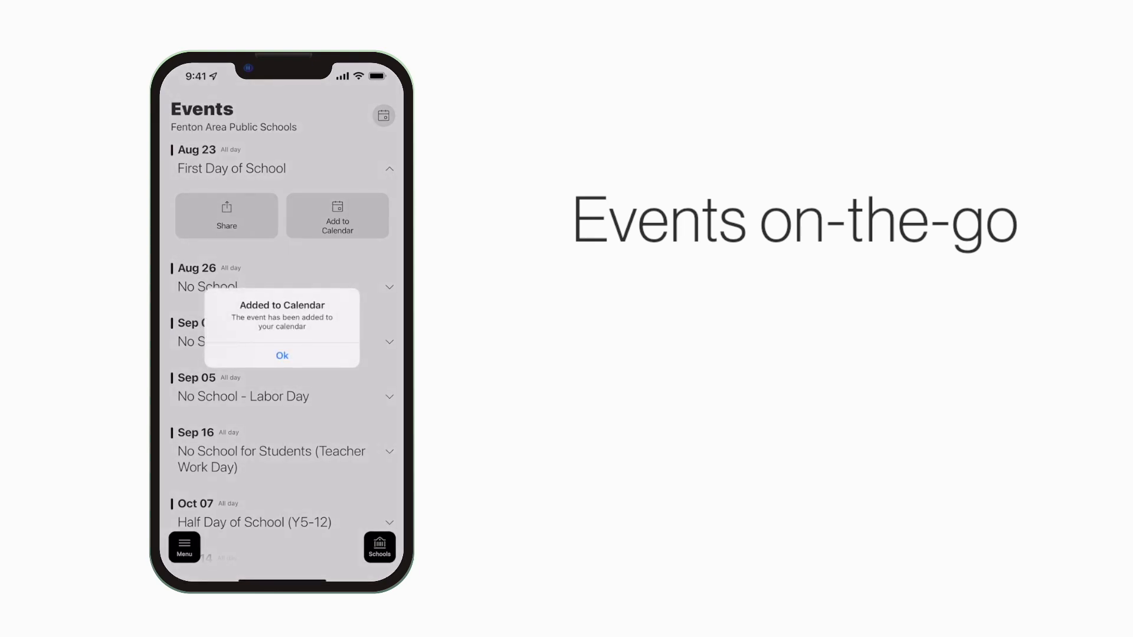
Step: Add the Aug 23 First Day of School event to the phone calendar and dismiss the Share sheet
left_click(281, 355)
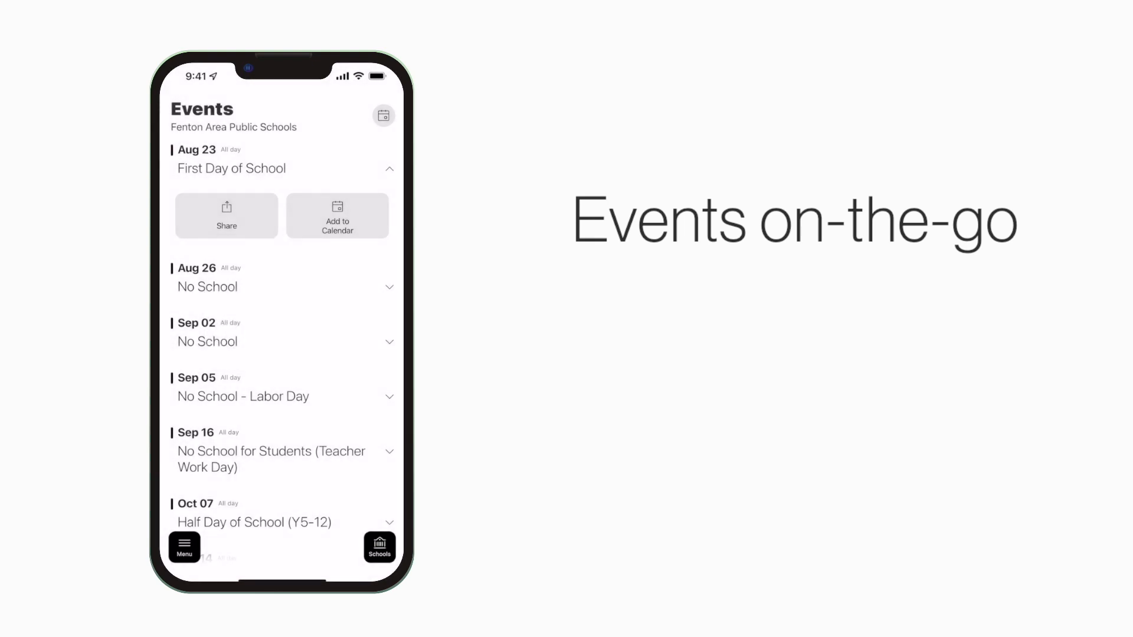
left_click(226, 215)
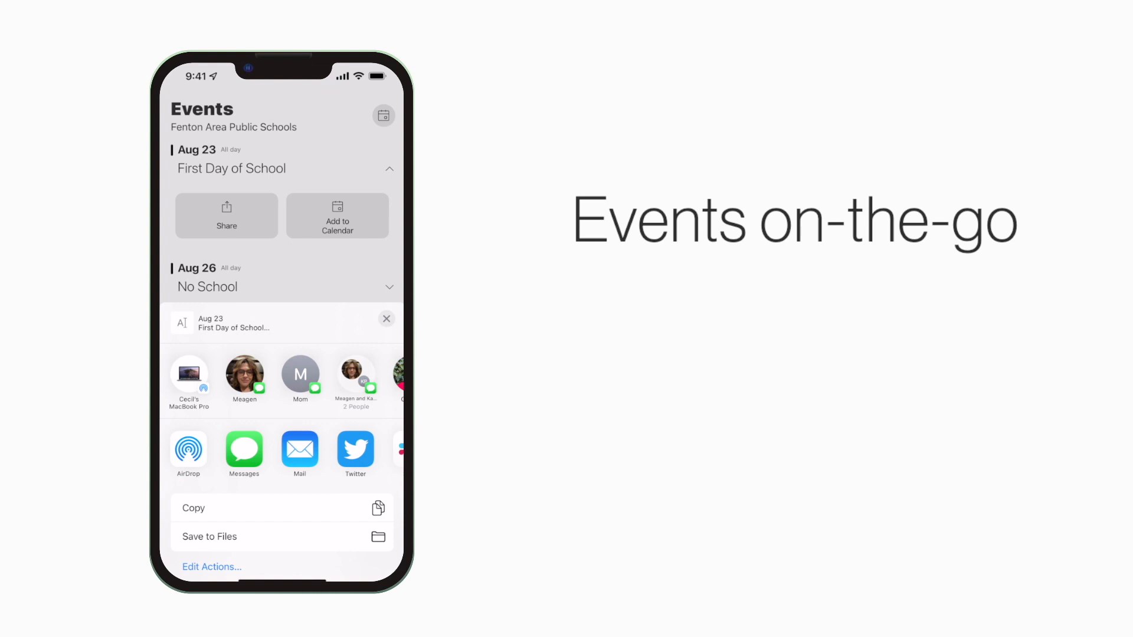
left_click(386, 318)
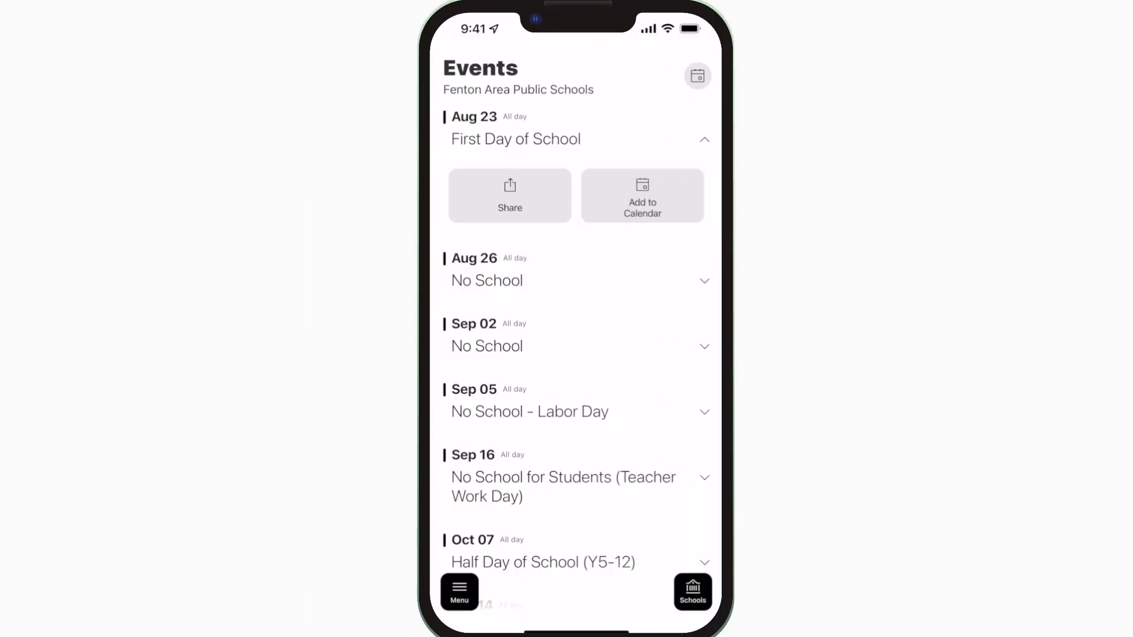
Step: View the district Feed of posts, then bring up the Schools panel of followed schools
left_click(457, 591)
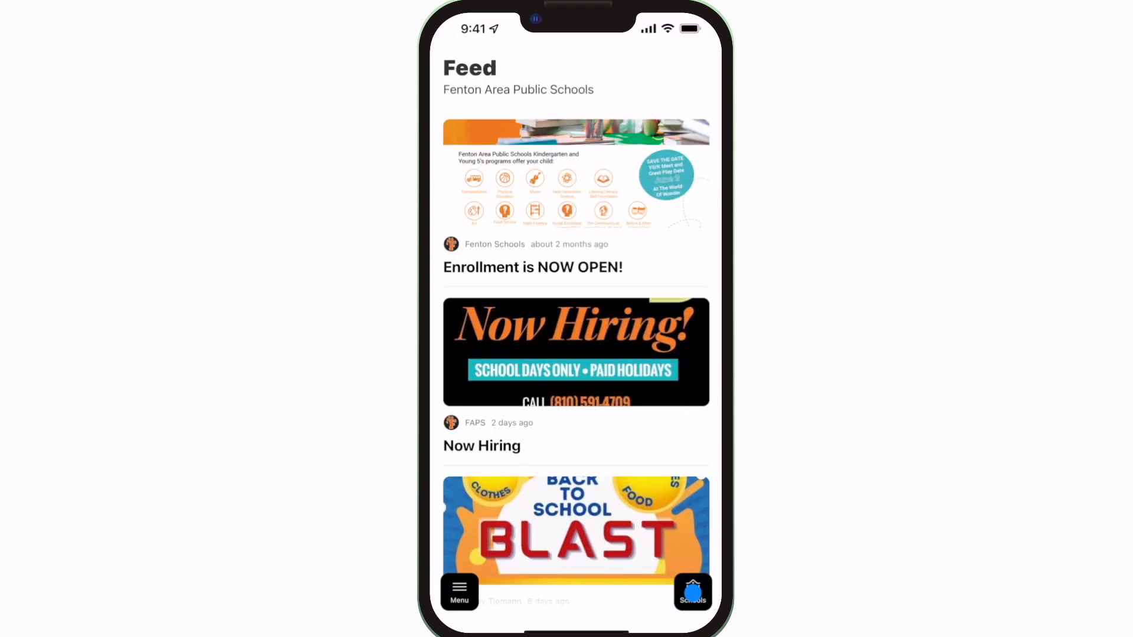
left_click(692, 590)
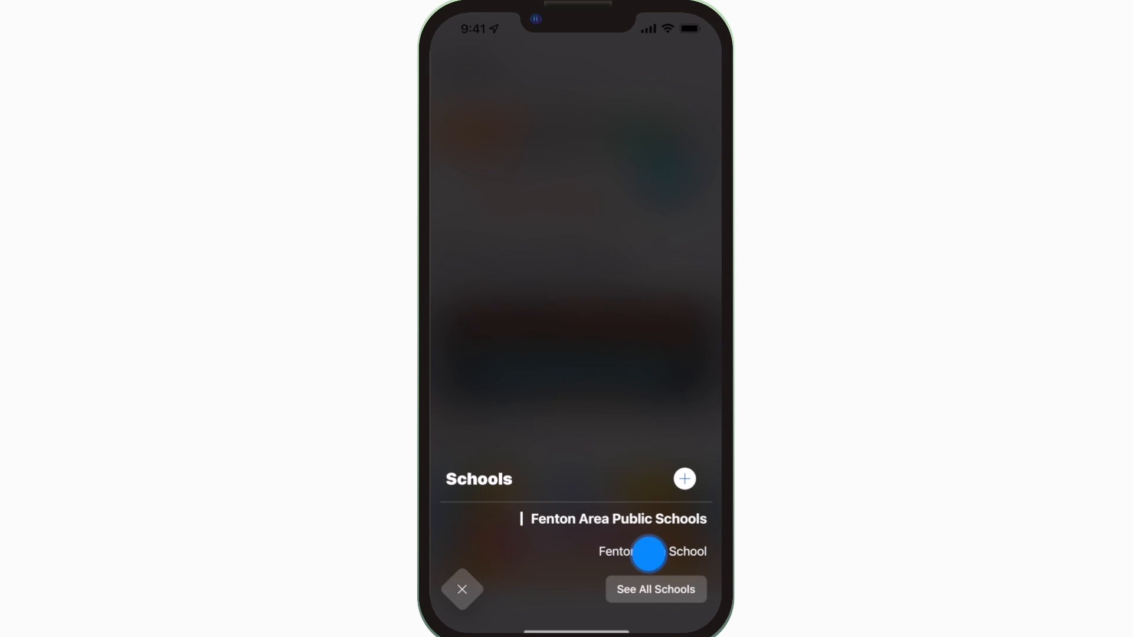